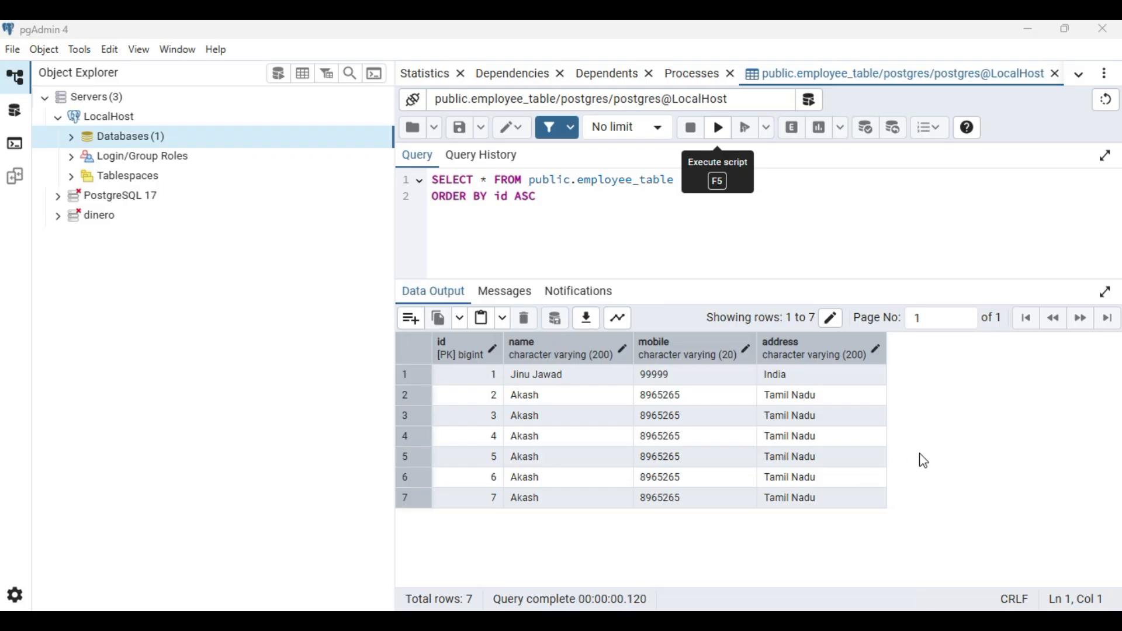
{"action": "mouse_move", "coordinate": [443, 527]}
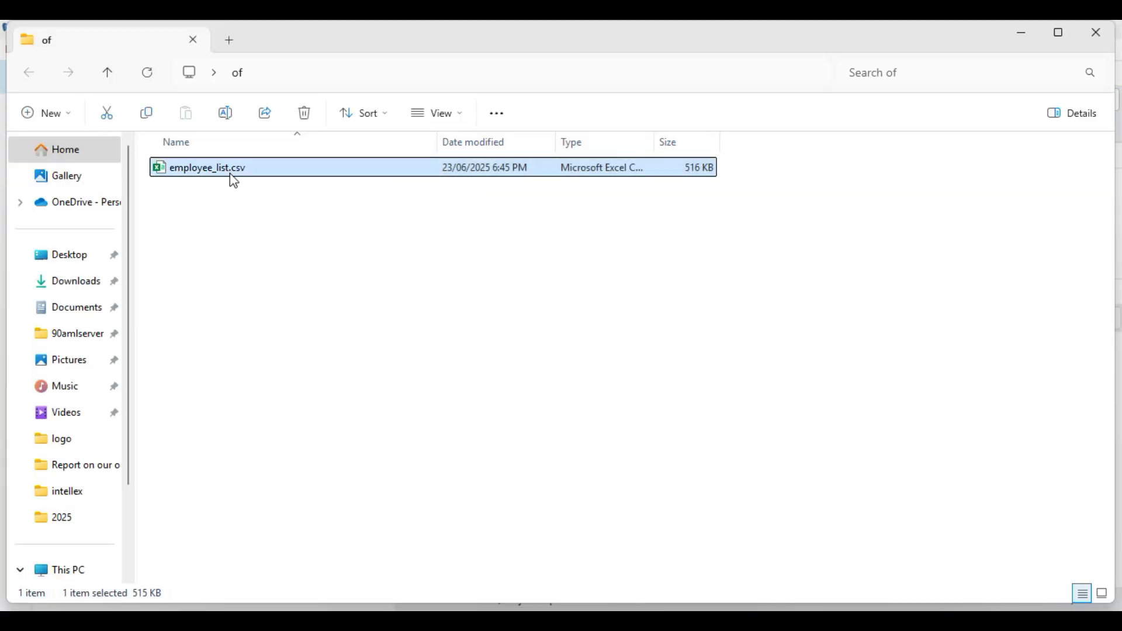
Open employee_list.csv in Excel and jump from the name column to the last record, row 15,832.
{"action": "double_click", "coordinate": [207, 166]}
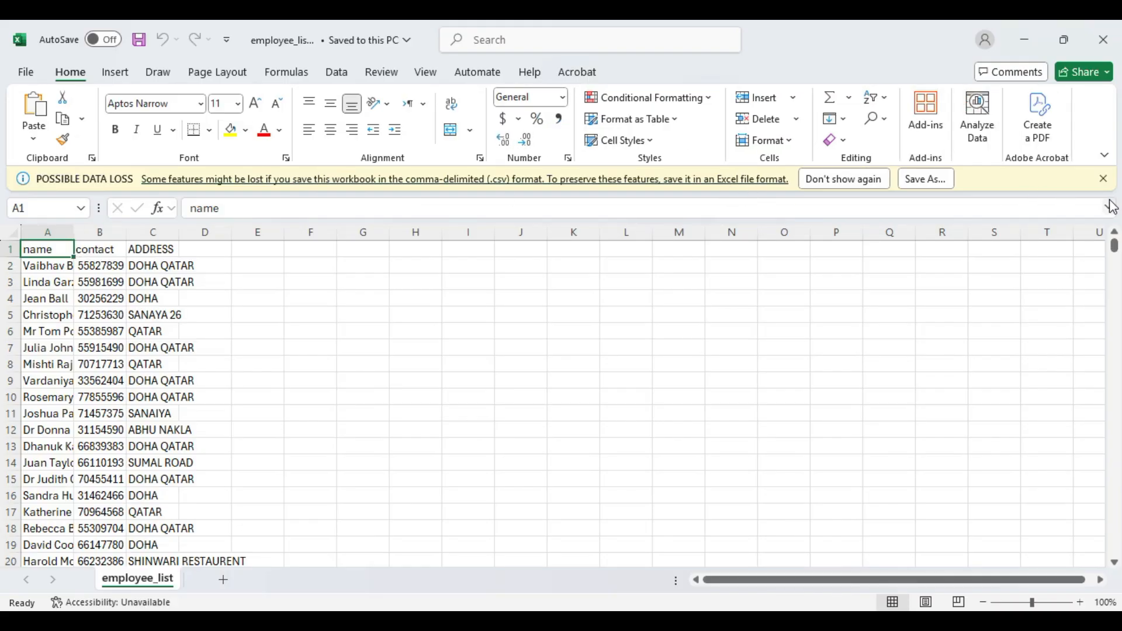
{"action": "left_click", "coordinate": [47, 265]}
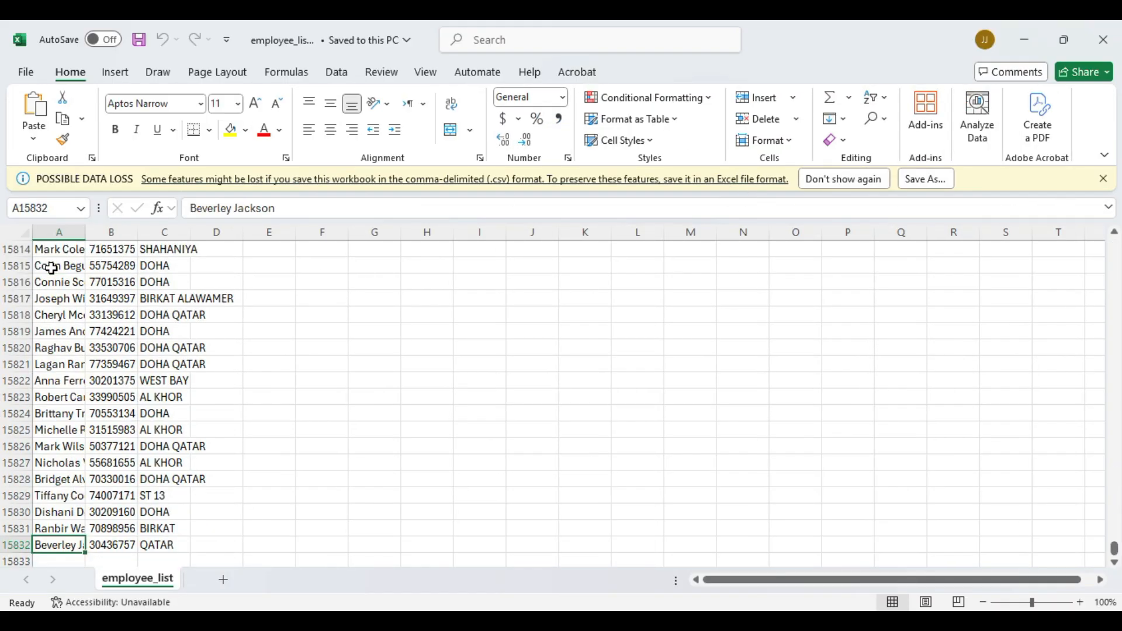
{"action": "key", "text": "ctrl+Home"}
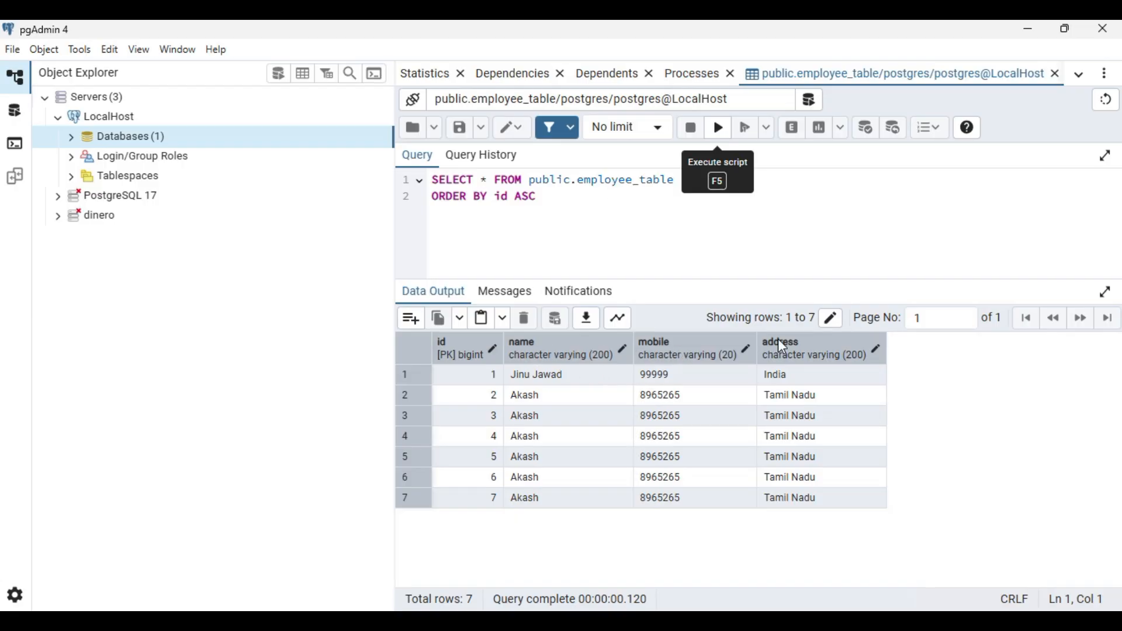
{"action": "mouse_move", "coordinate": [691, 552]}
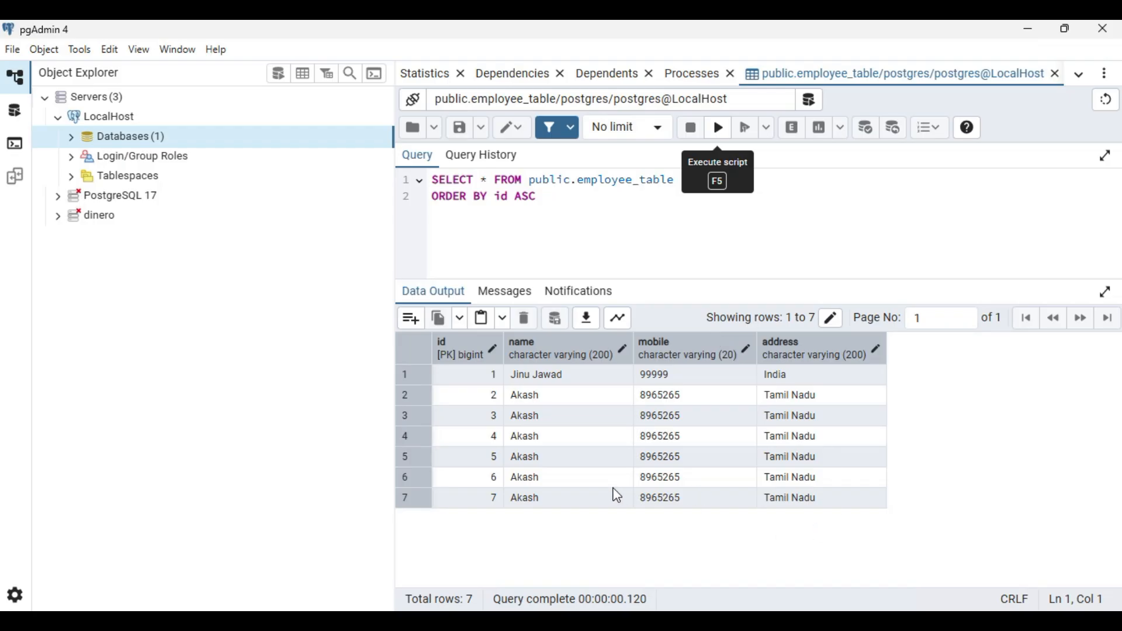
{"action": "mouse_move", "coordinate": [624, 484]}
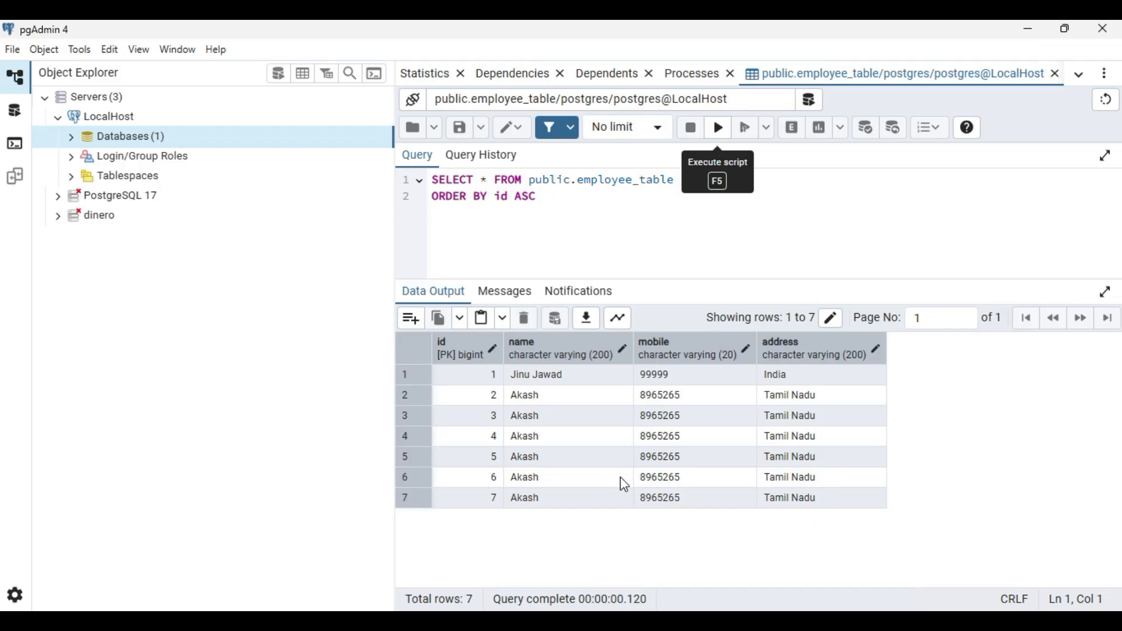
{"action": "mouse_move", "coordinate": [563, 516]}
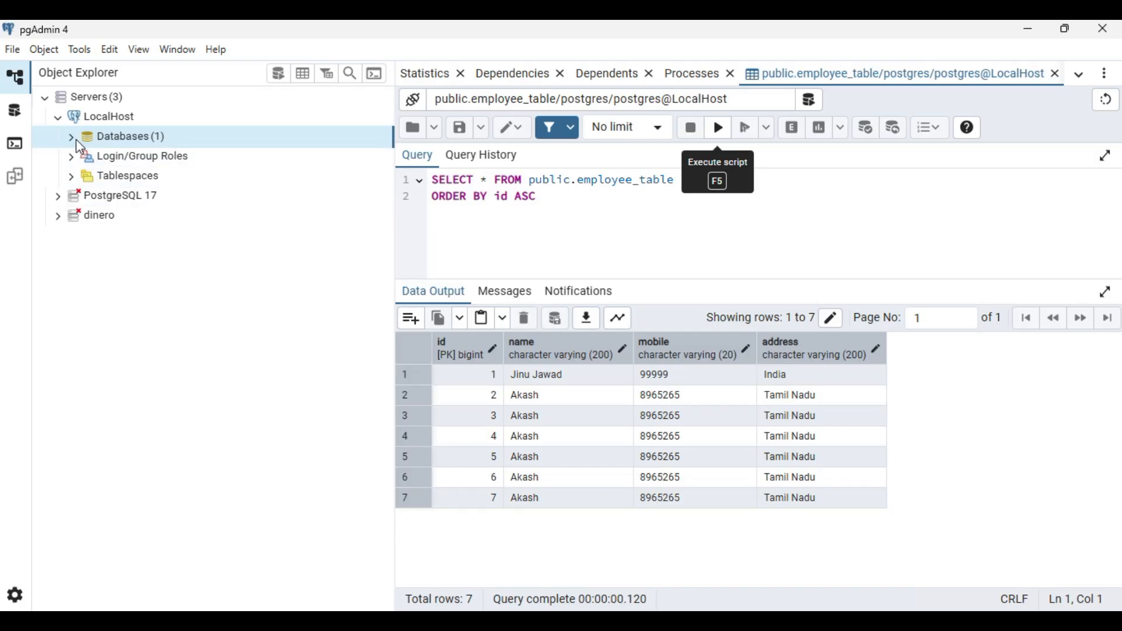
Expand postgres > public > Tables and launch Import/Export Data for employee_table.
{"action": "left_click", "coordinate": [70, 136]}
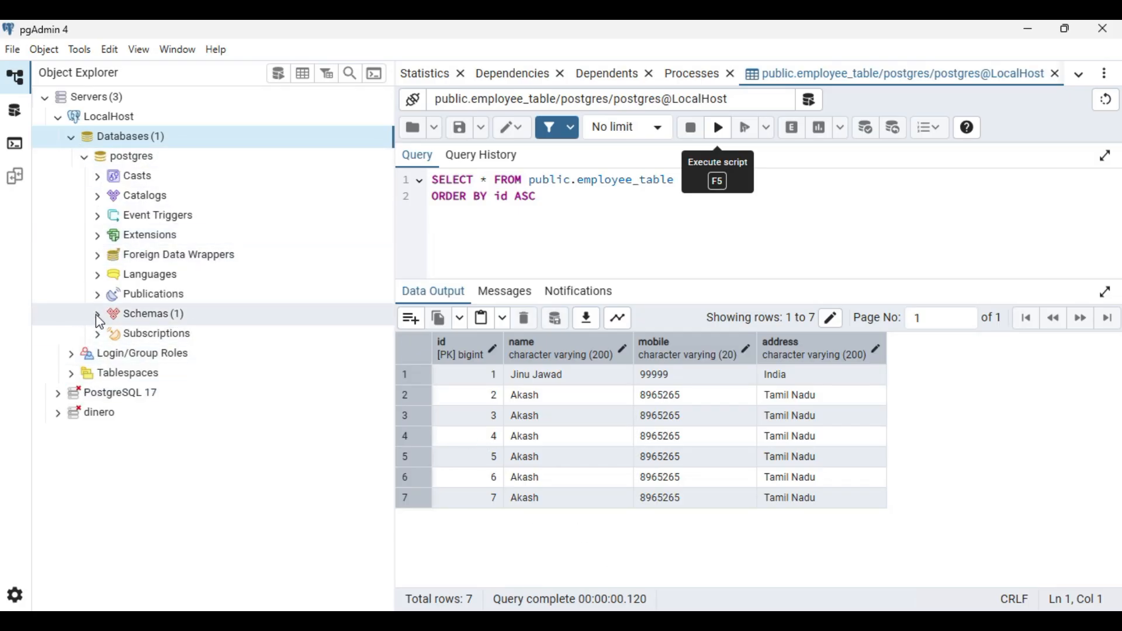
{"action": "left_click", "coordinate": [96, 313]}
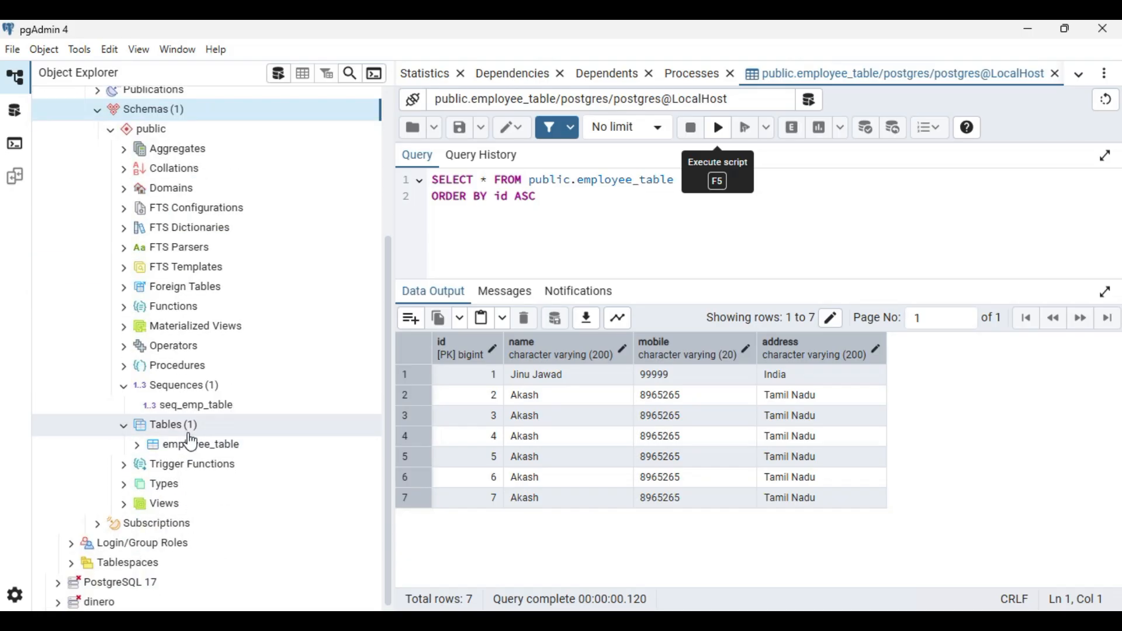
{"action": "left_click", "coordinate": [200, 443]}
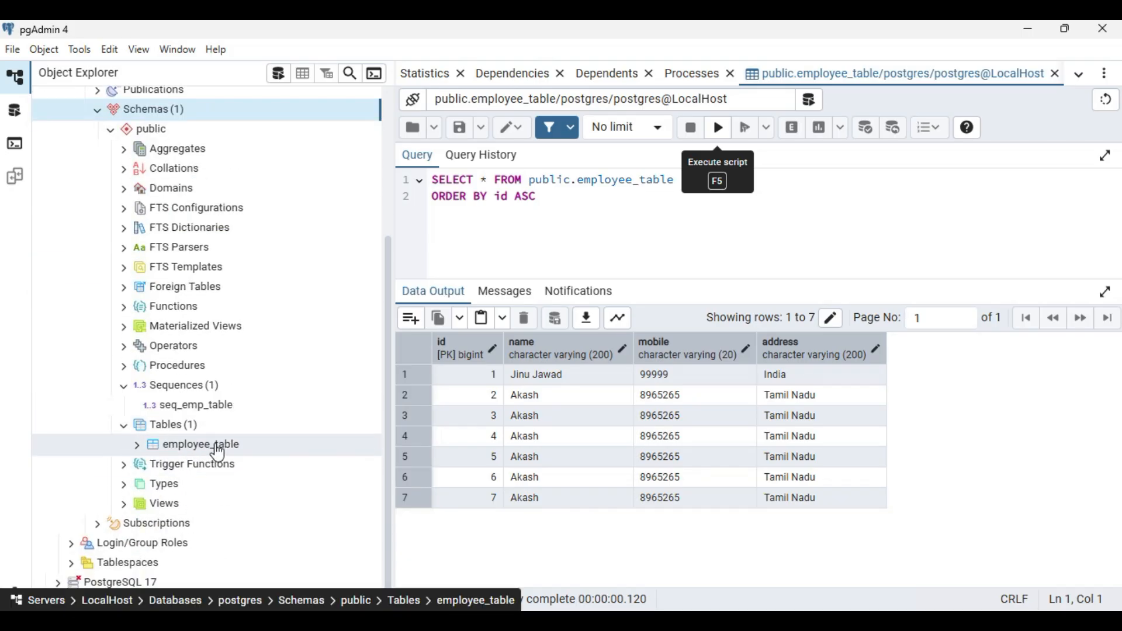
{"action": "right_click", "coordinate": [200, 443]}
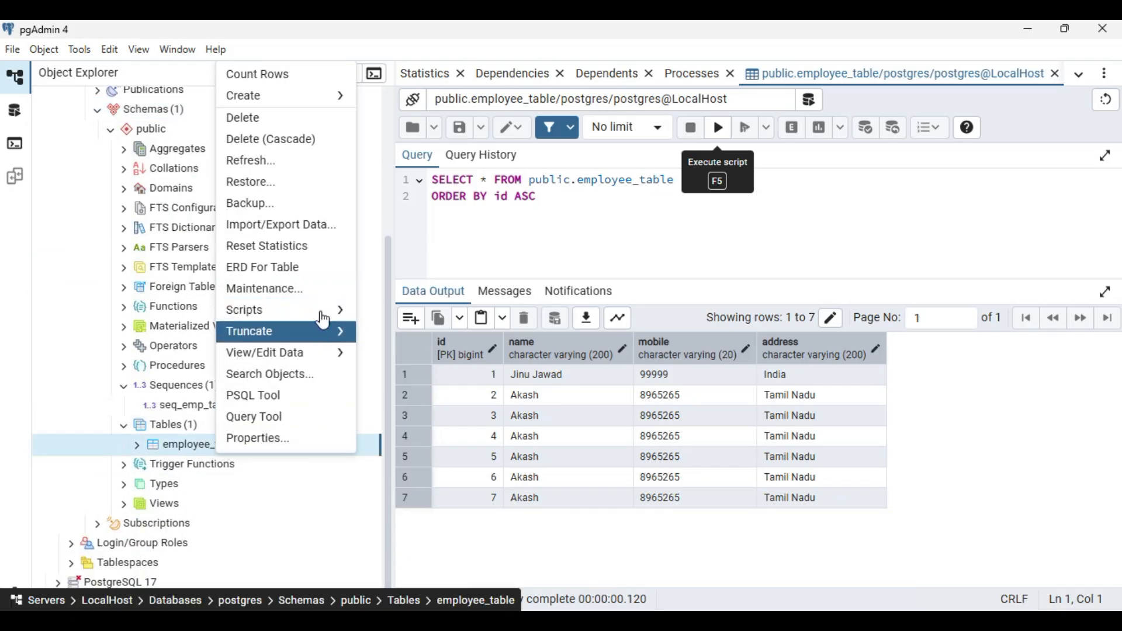
{"action": "mouse_move", "coordinate": [280, 224]}
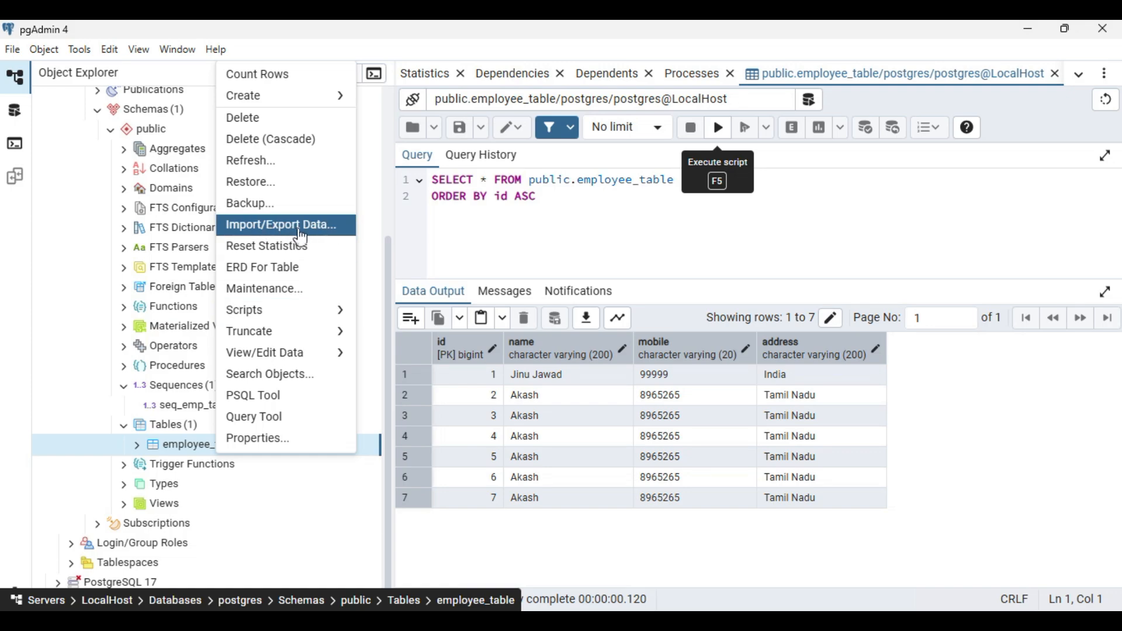
{"action": "left_click", "coordinate": [280, 223]}
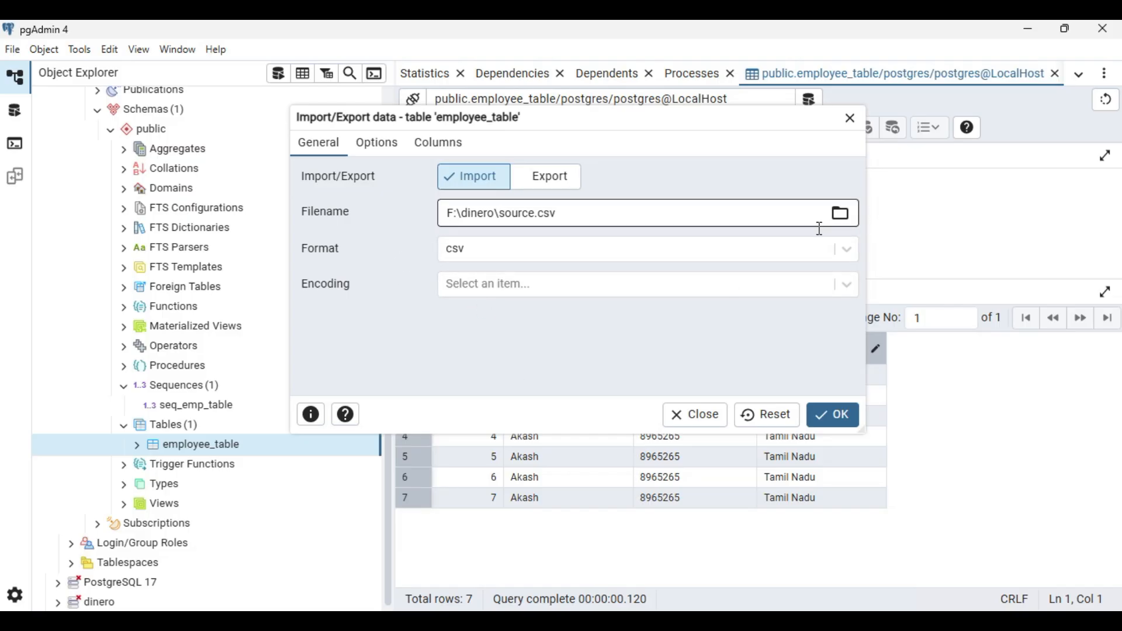
Choose employee_list.csv as the CSV import source and review the Options and Columns settings.
{"action": "left_click", "coordinate": [839, 212]}
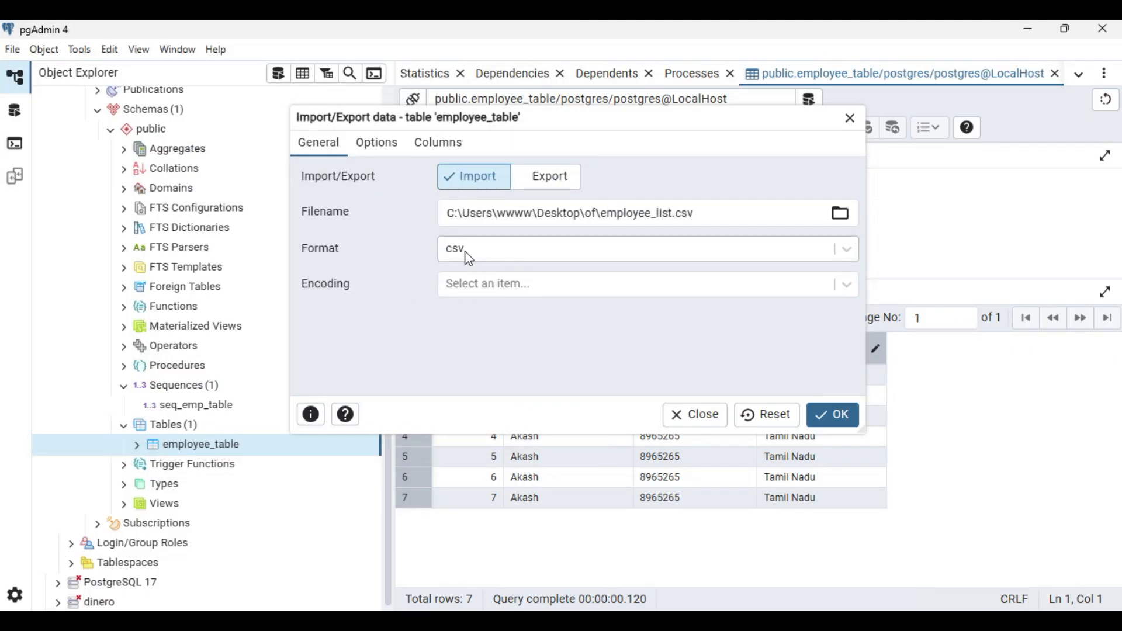
{"action": "mouse_move", "coordinate": [377, 147]}
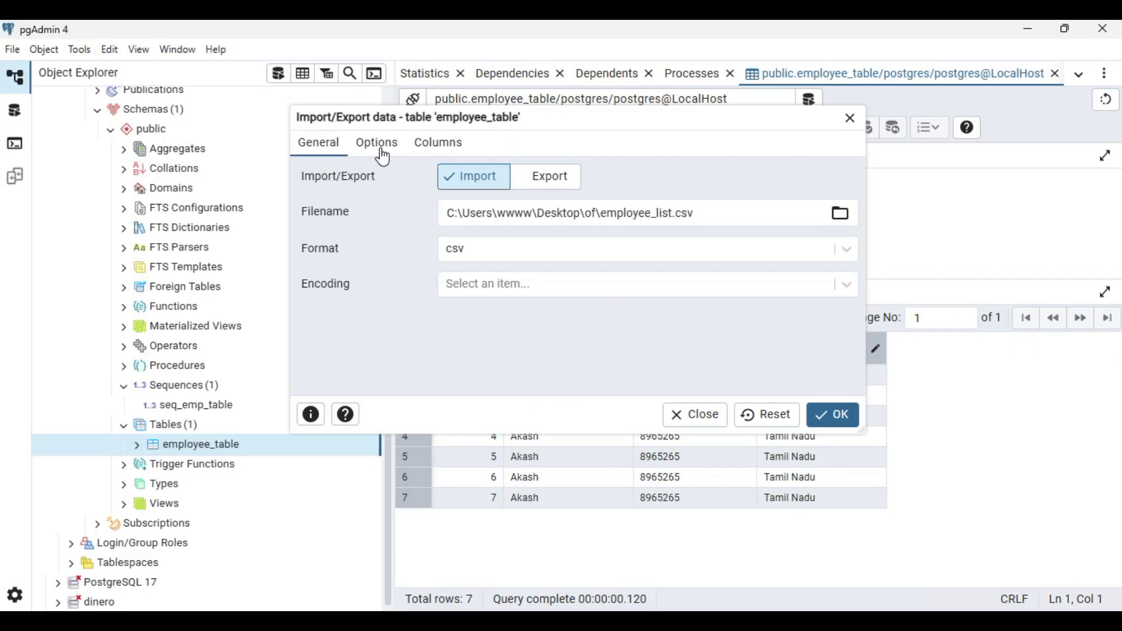
{"action": "left_click", "coordinate": [376, 143]}
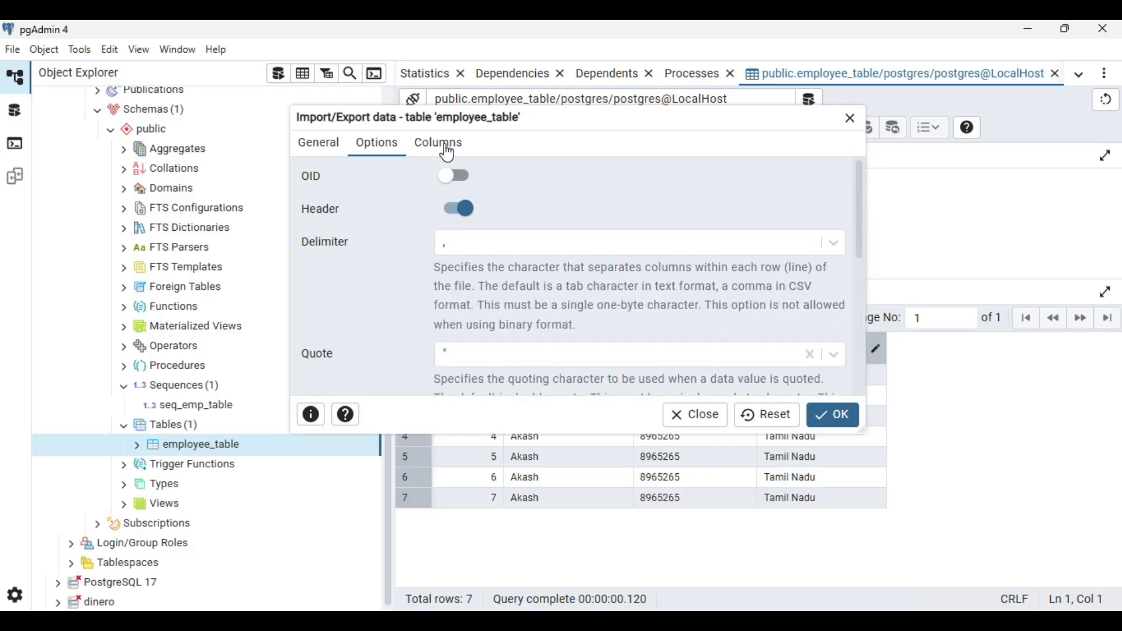
{"action": "left_click", "coordinate": [437, 142]}
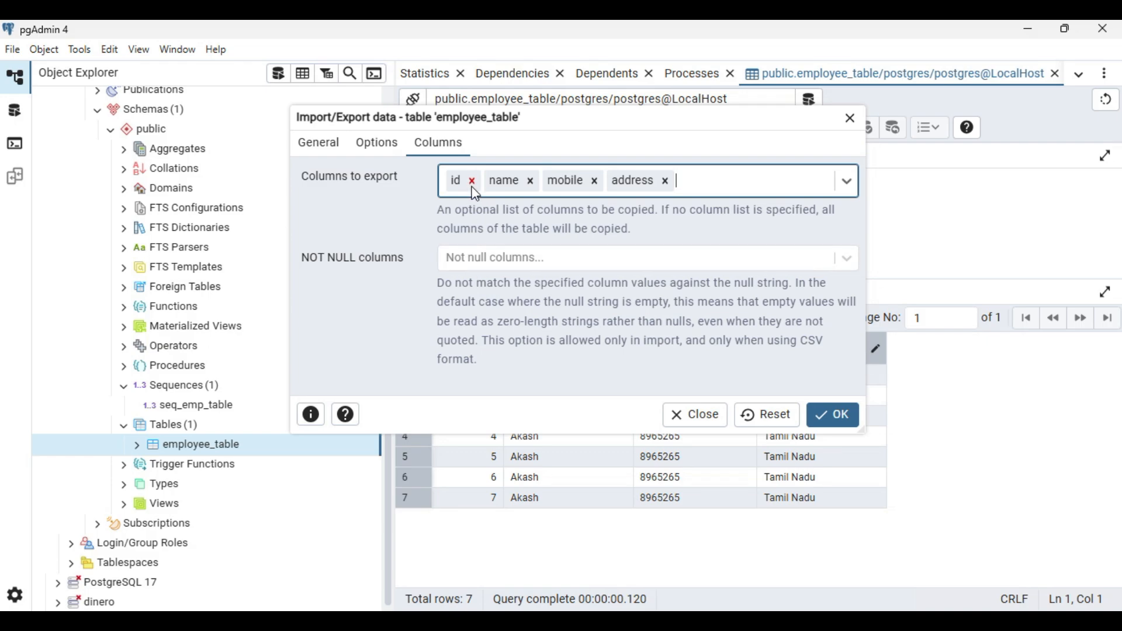
Remove the id chip so only name, mobile and address are imported.
{"action": "left_click", "coordinate": [471, 179]}
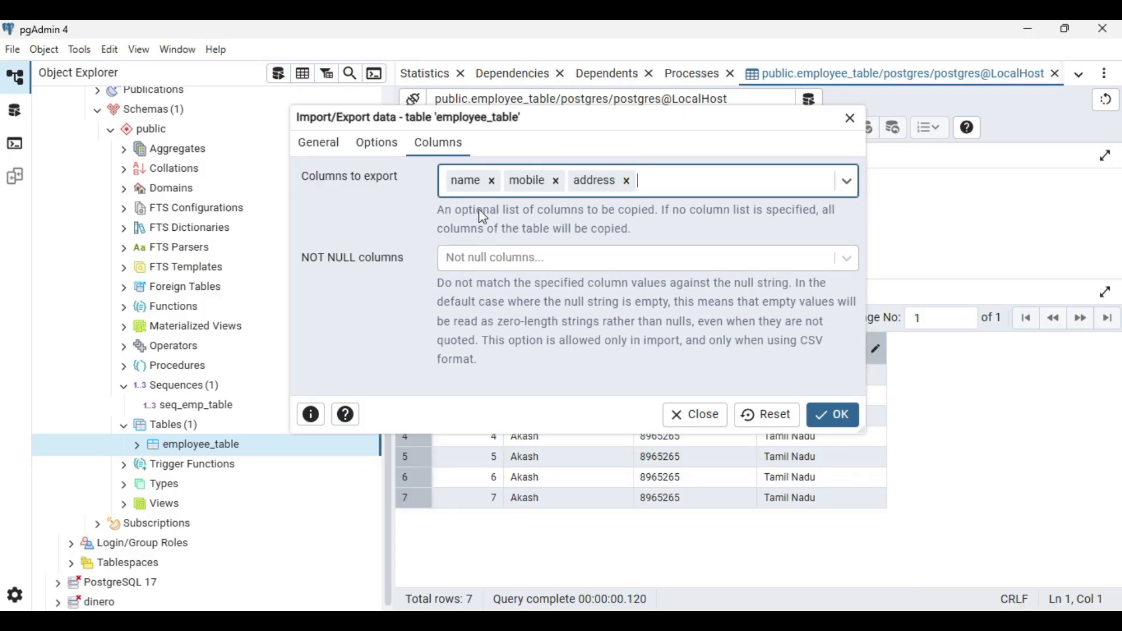
Confirm the header settings, run the import into employee_table and view the completed Import Data process.
{"action": "left_click", "coordinate": [376, 142]}
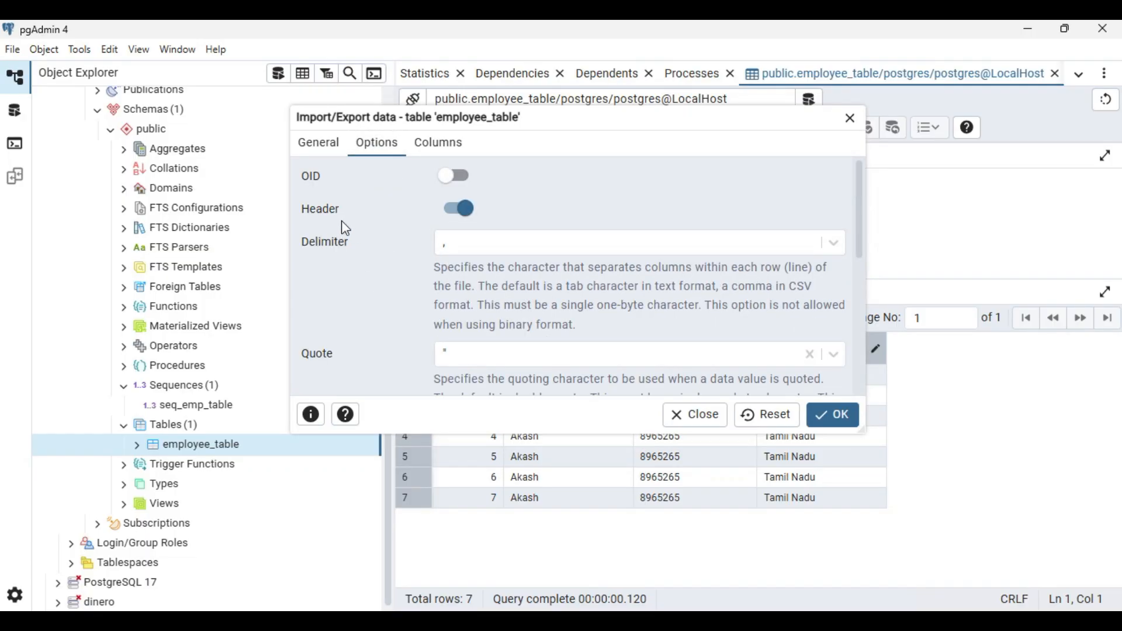
{"action": "mouse_move", "coordinate": [461, 233]}
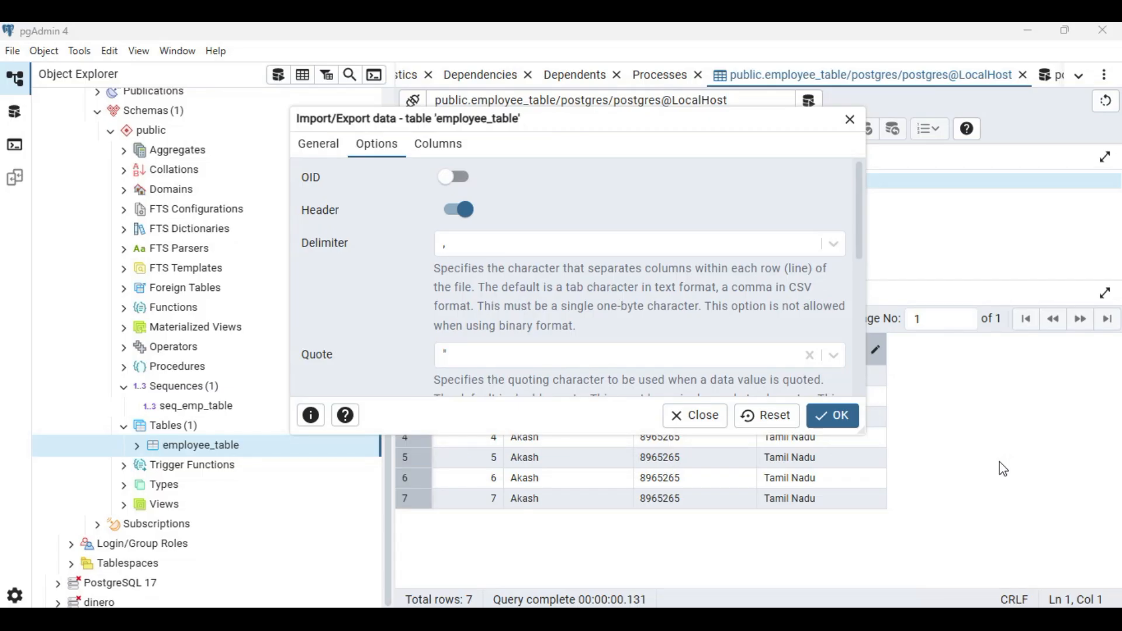
{"action": "left_click", "coordinate": [831, 415]}
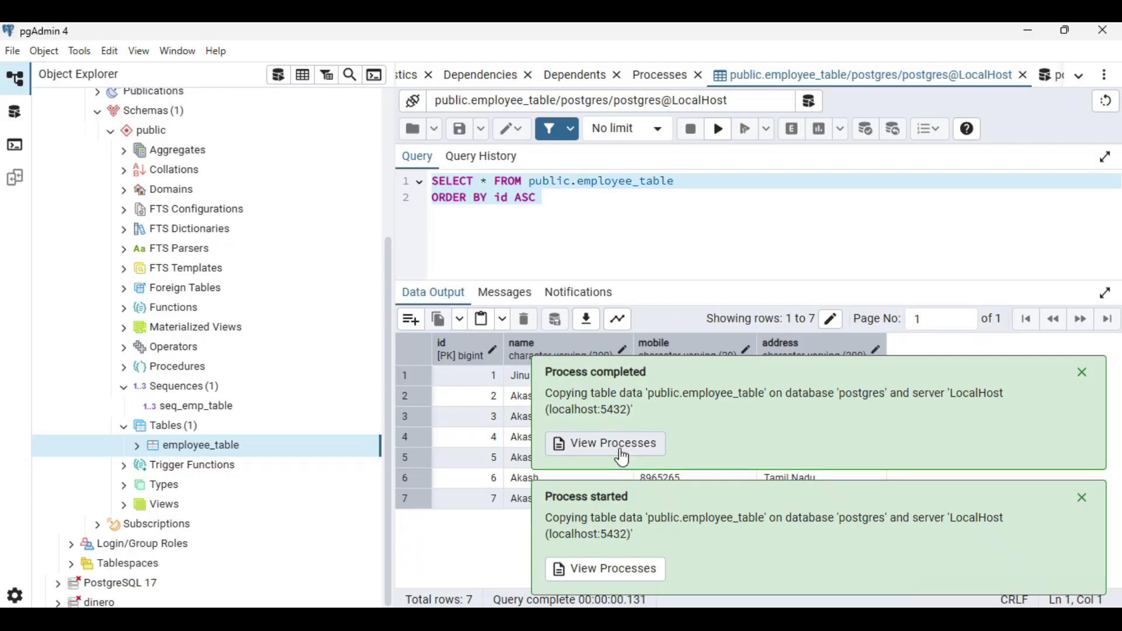
{"action": "left_click", "coordinate": [612, 443]}
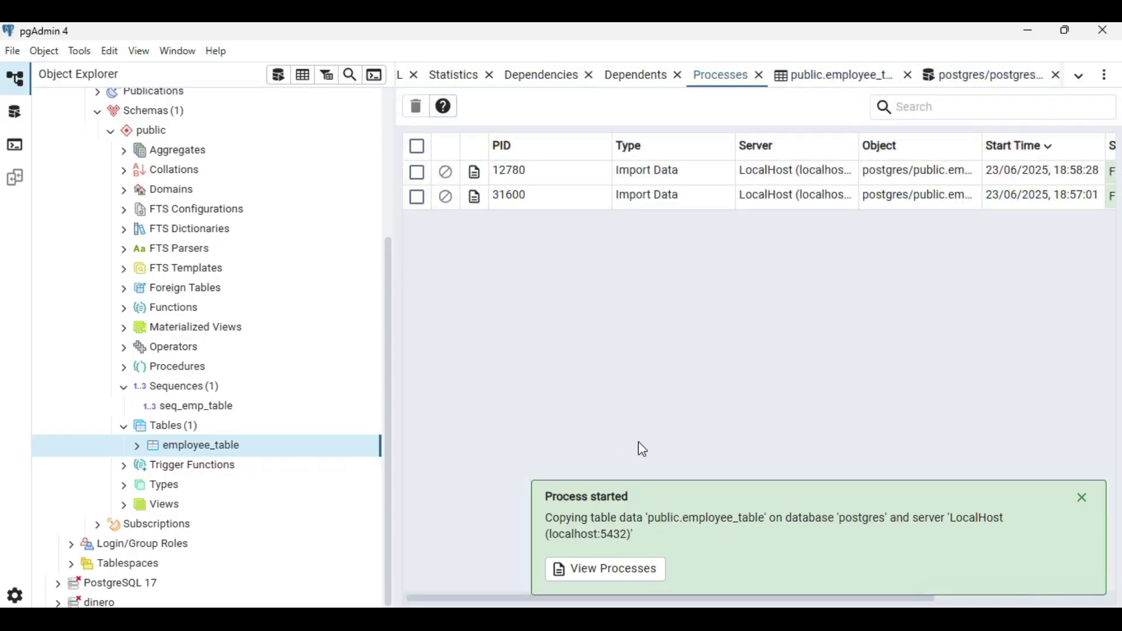
{"action": "left_click", "coordinate": [1081, 497]}
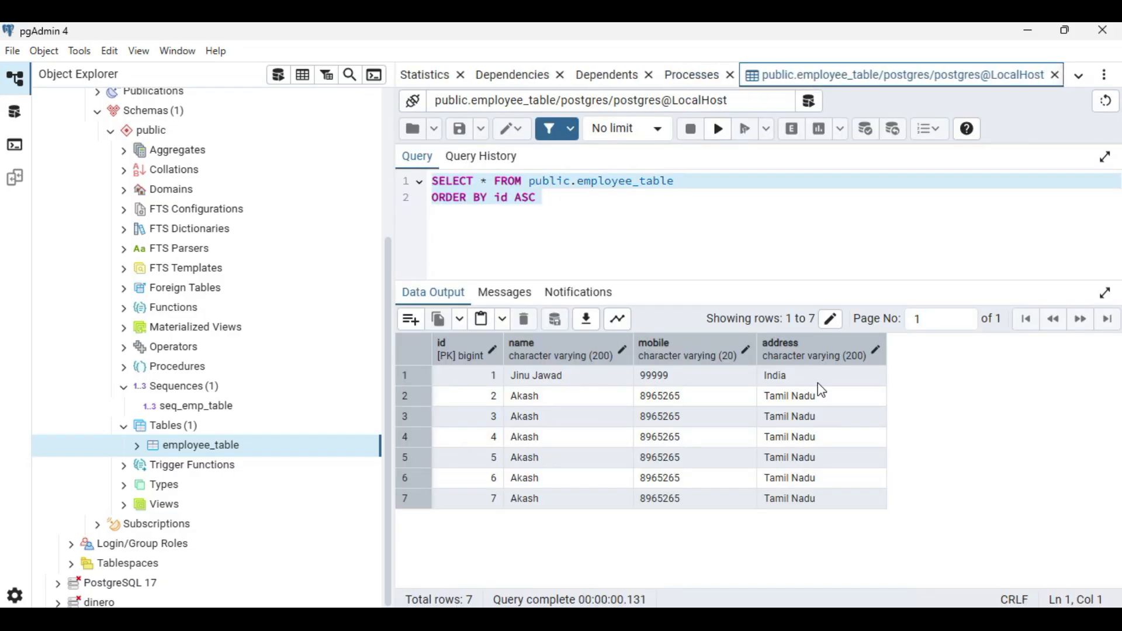
Rerun the employee_table query and scroll the Data Output showing 15,838 total rows.
{"action": "left_click", "coordinate": [716, 129]}
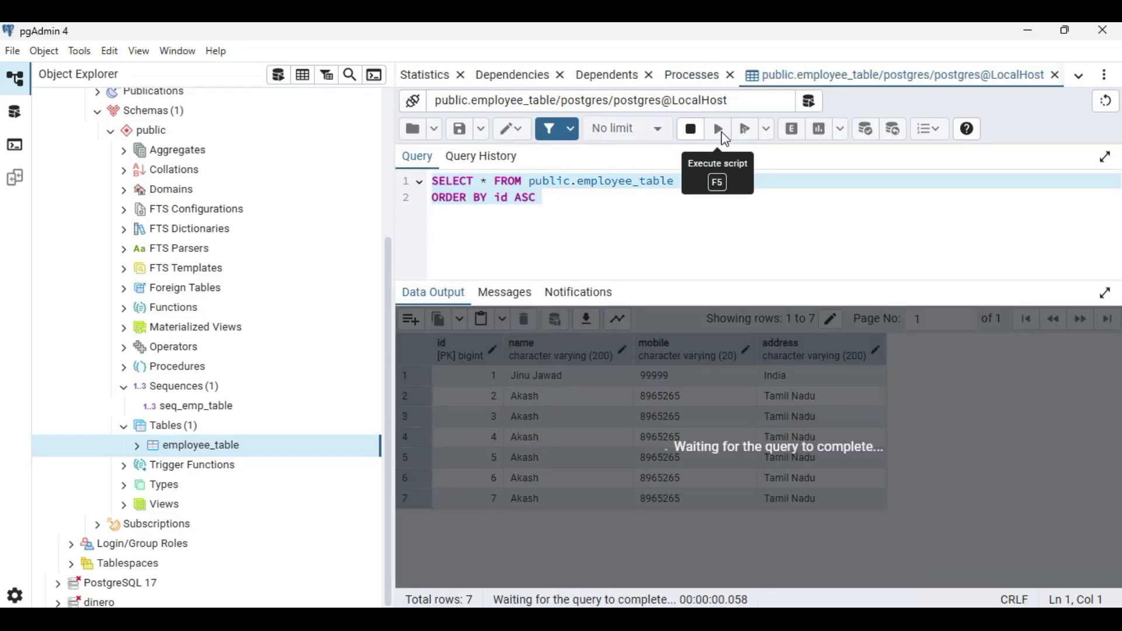
{"action": "left_click", "coordinate": [716, 129]}
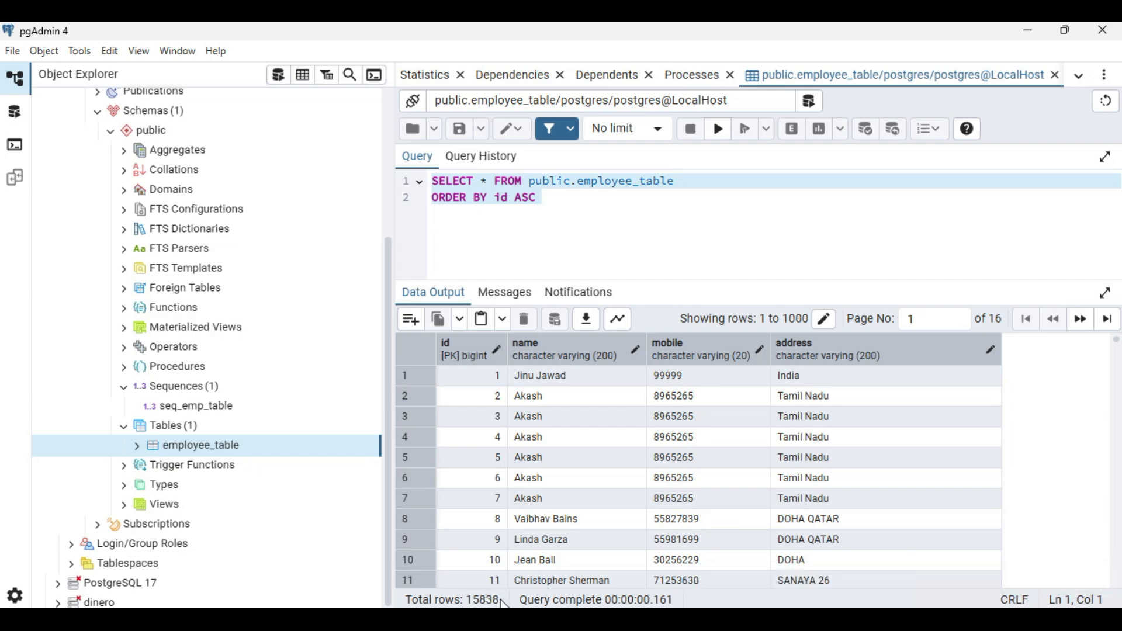
{"action": "scroll", "scroll_direction": "down", "scroll_amount": 3}
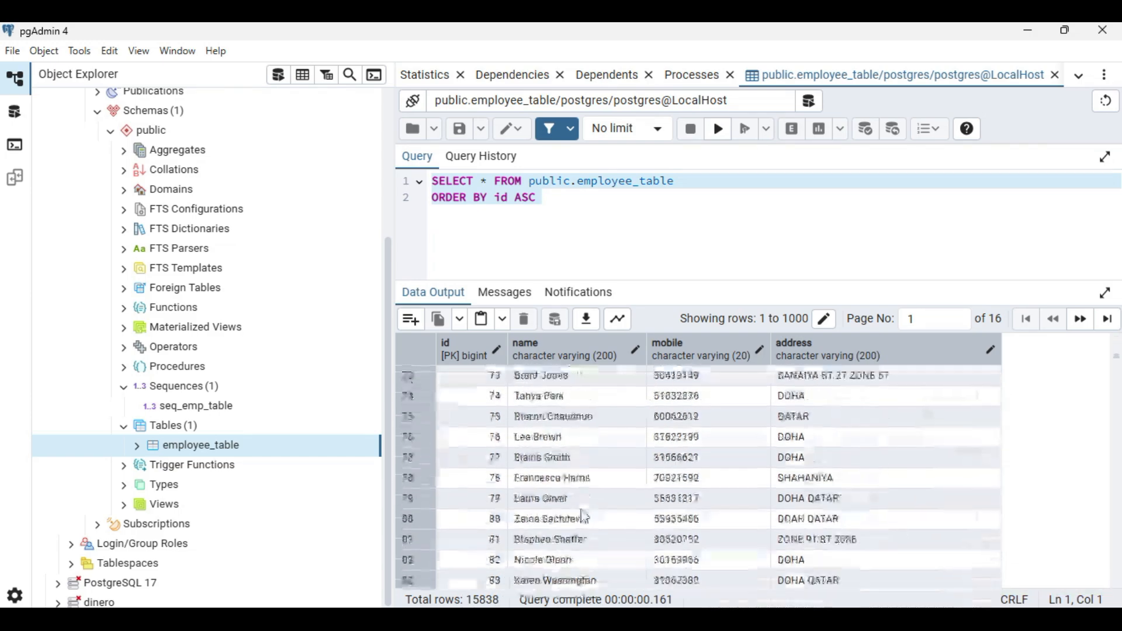
{"action": "scroll", "scroll_direction": "down", "scroll_amount": 3}
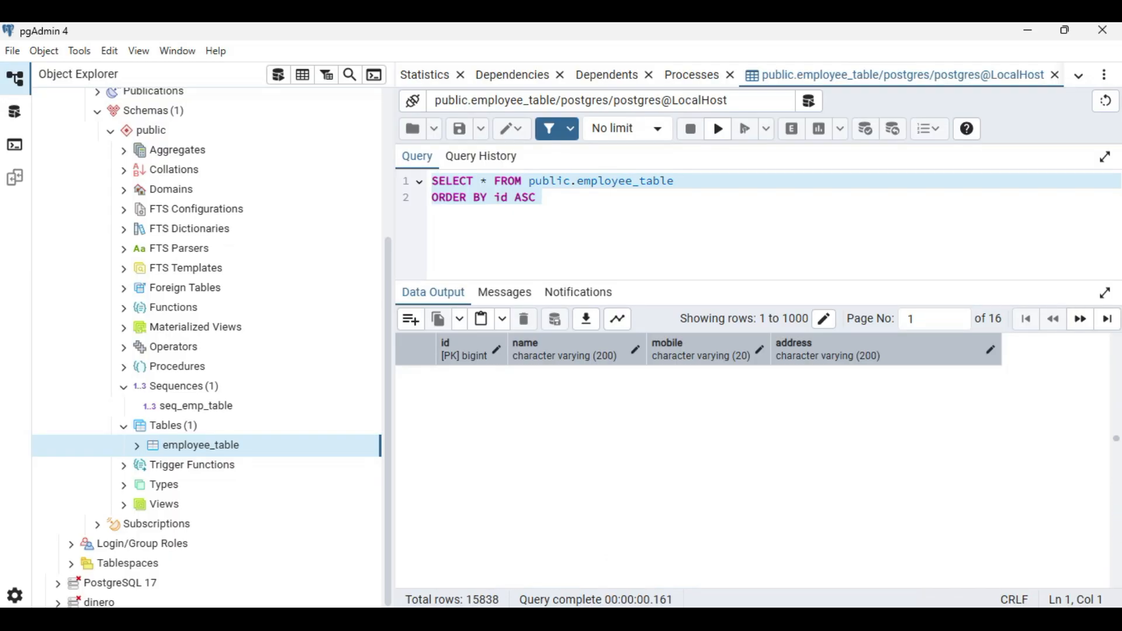
{"action": "left_click", "coordinate": [717, 129]}
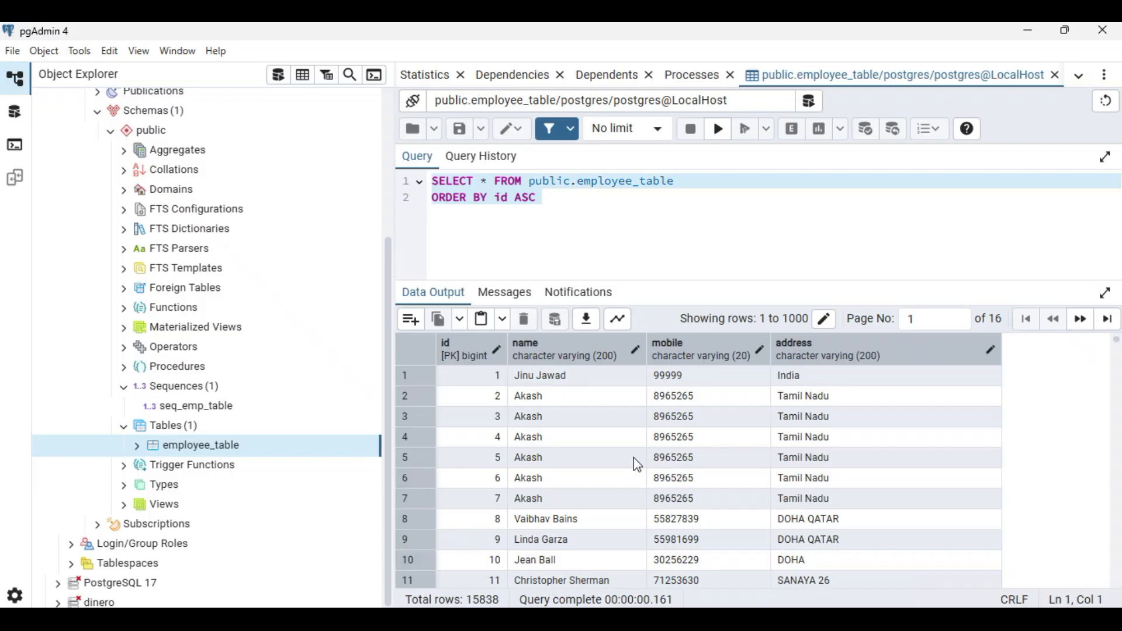
{"action": "mouse_move", "coordinate": [644, 458]}
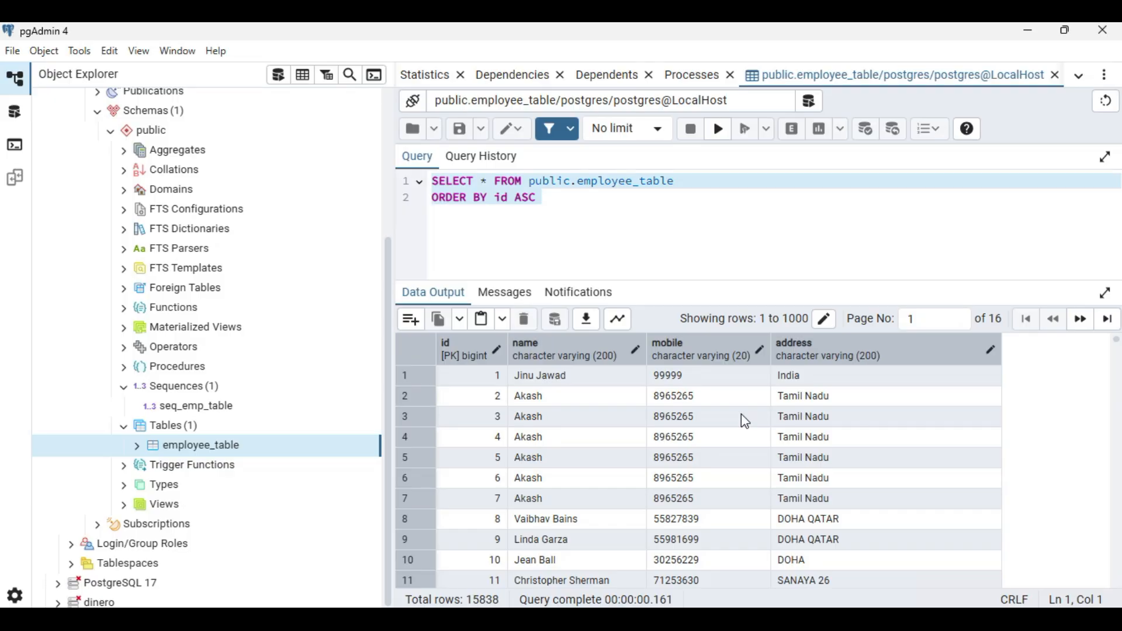
{"action": "mouse_move", "coordinate": [768, 416]}
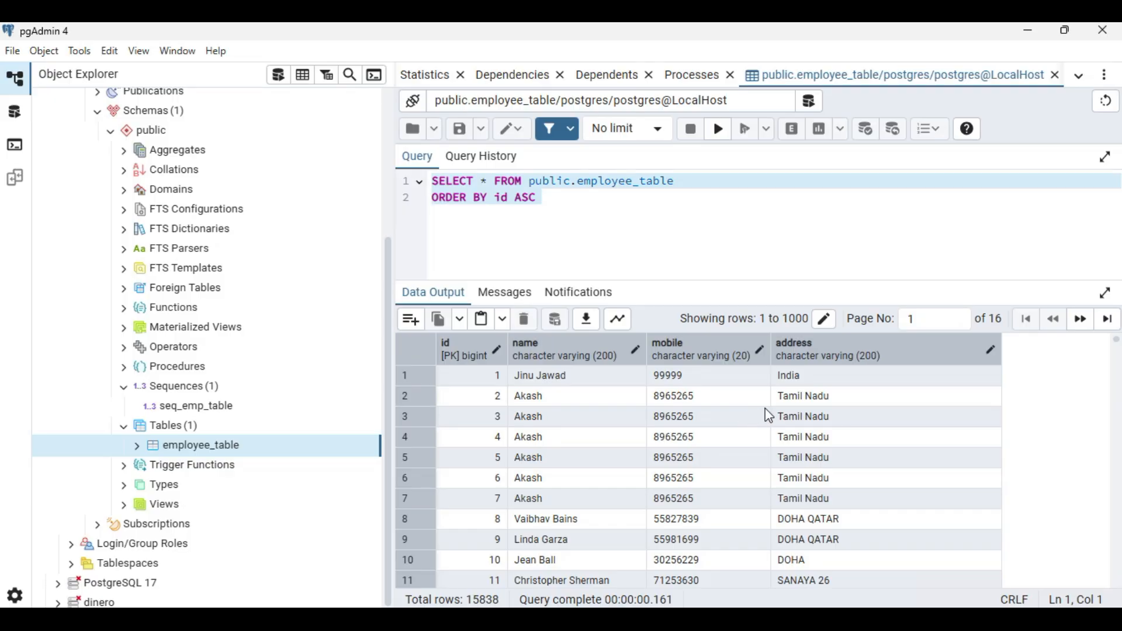